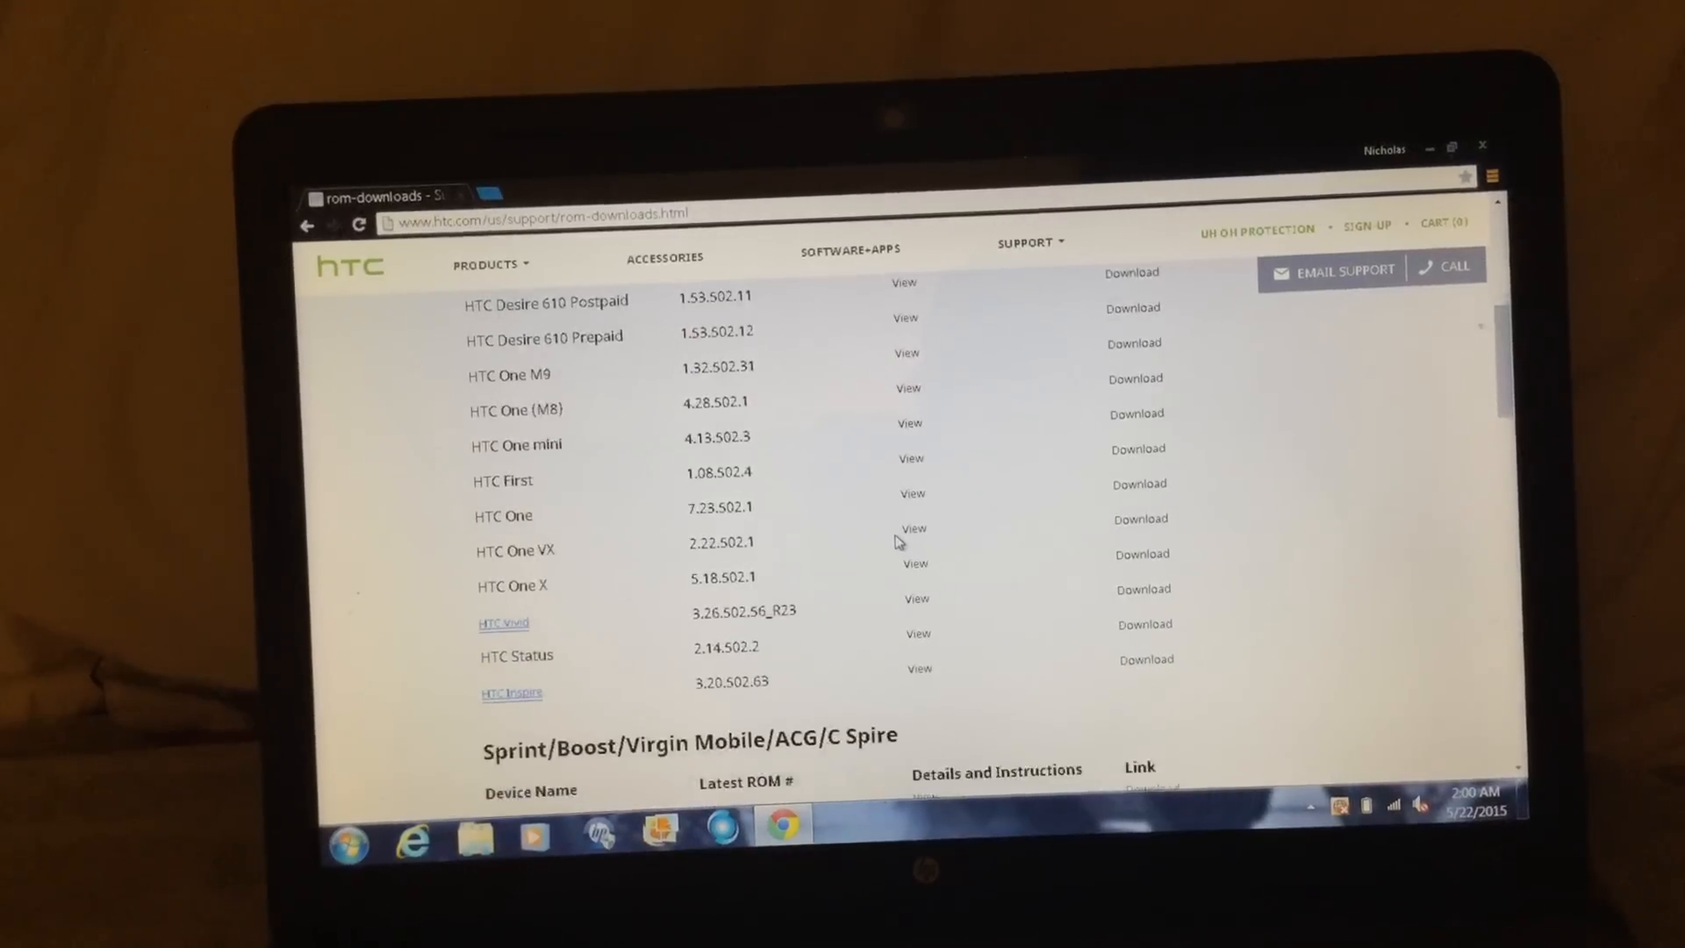
# Locate HTC Desire 816 in the Sprint/Boost/Virgin Mobile ROM table and choose View
pyautogui.scroll(-3)
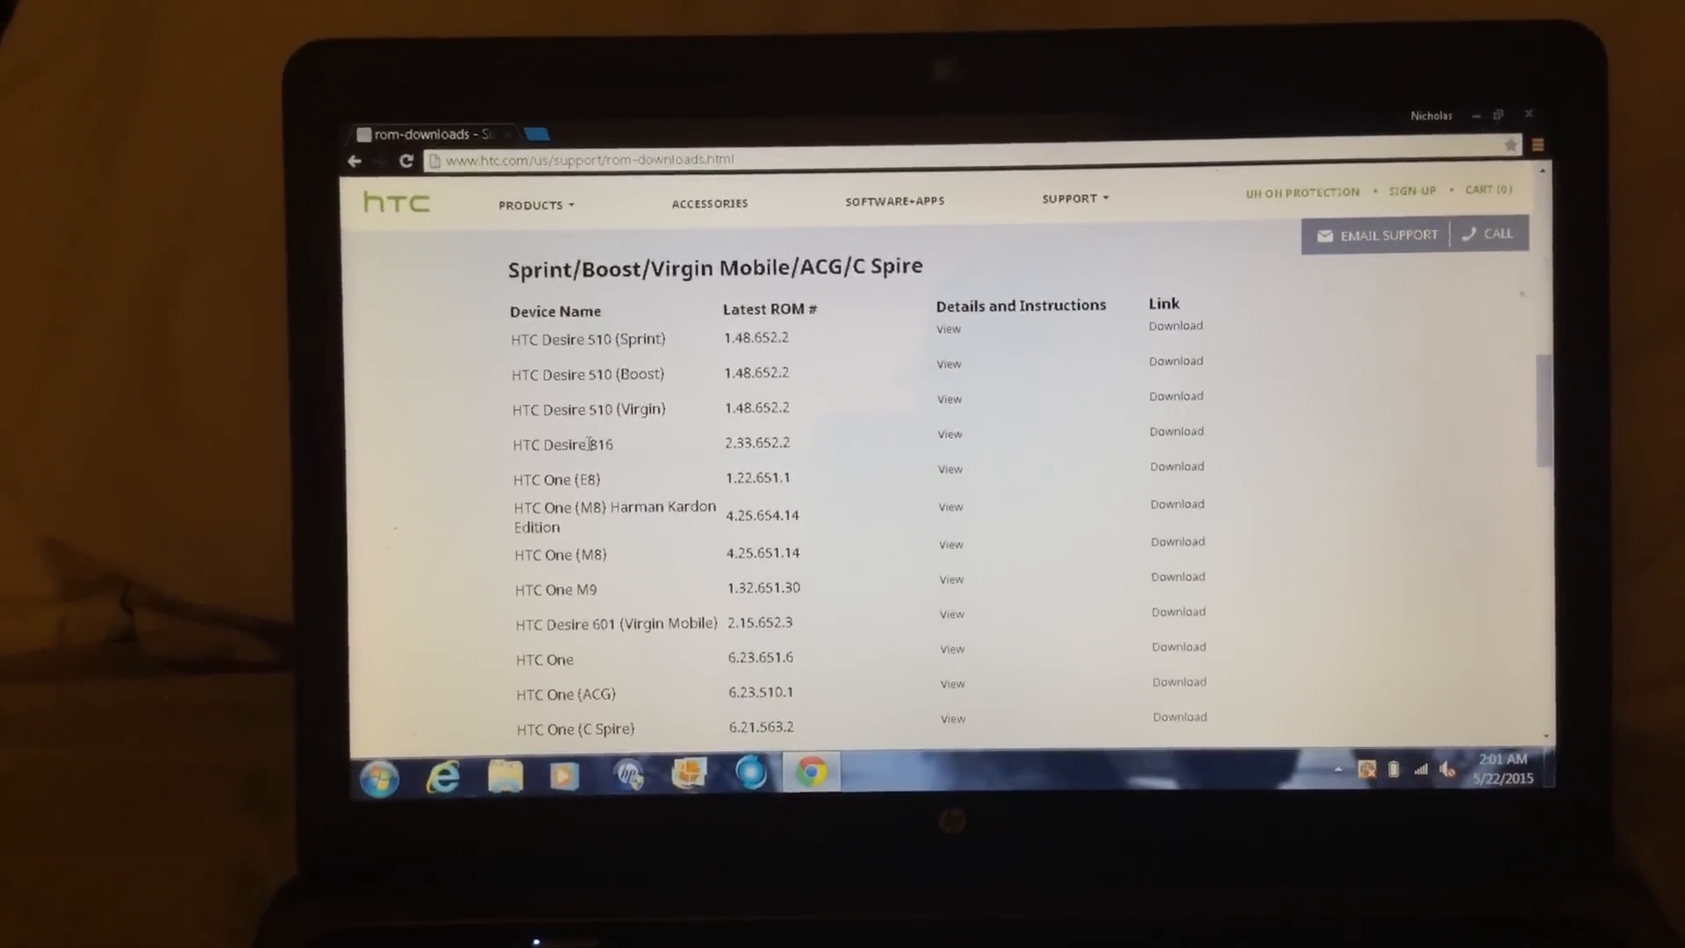
pyautogui.click(937, 439)
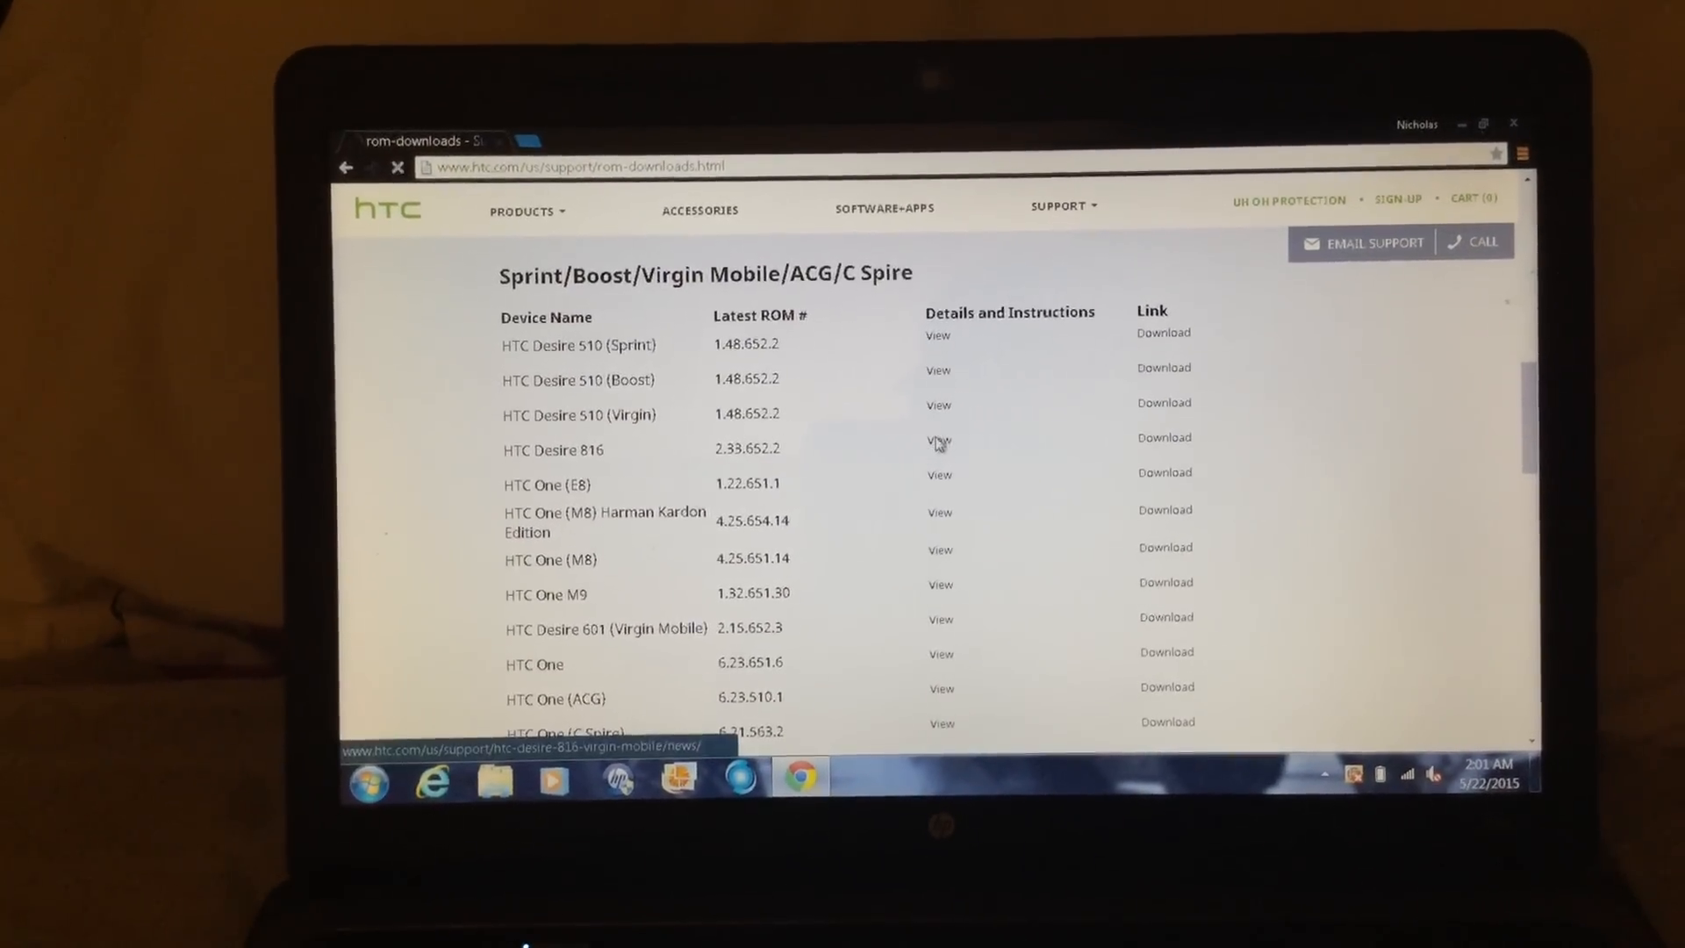
# Load the Desire 816 news page and scroll past Installation instructions to Manual system update and Performing the ROM Update
pyautogui.click(937, 441)
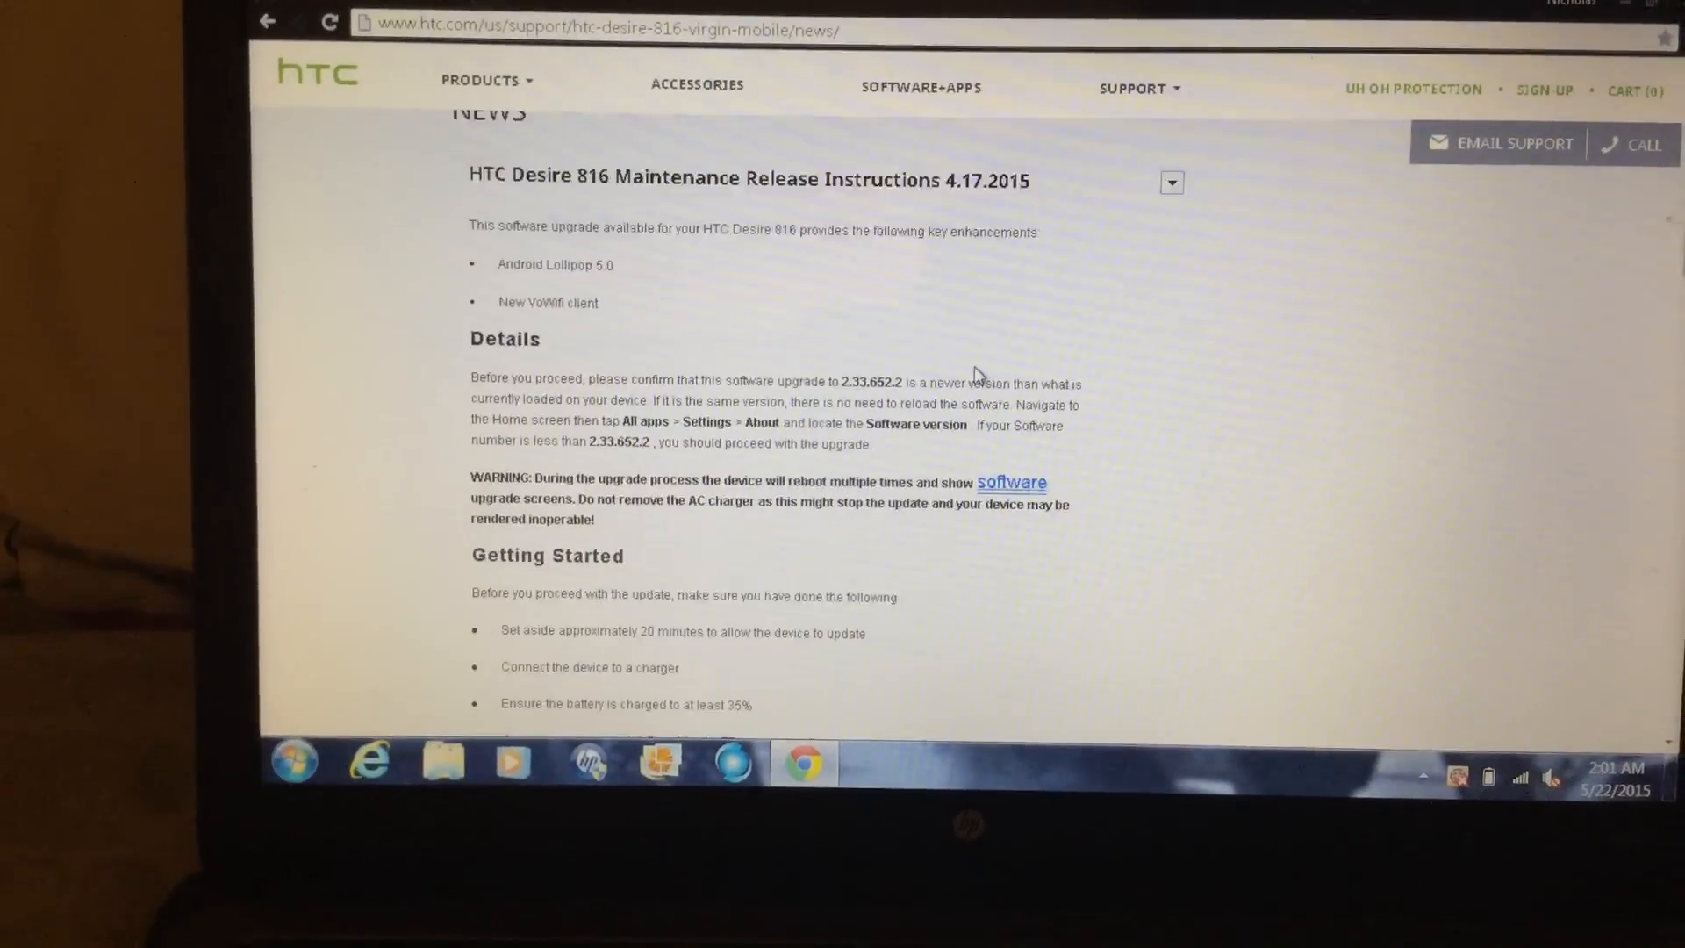
pyautogui.scroll(-3)
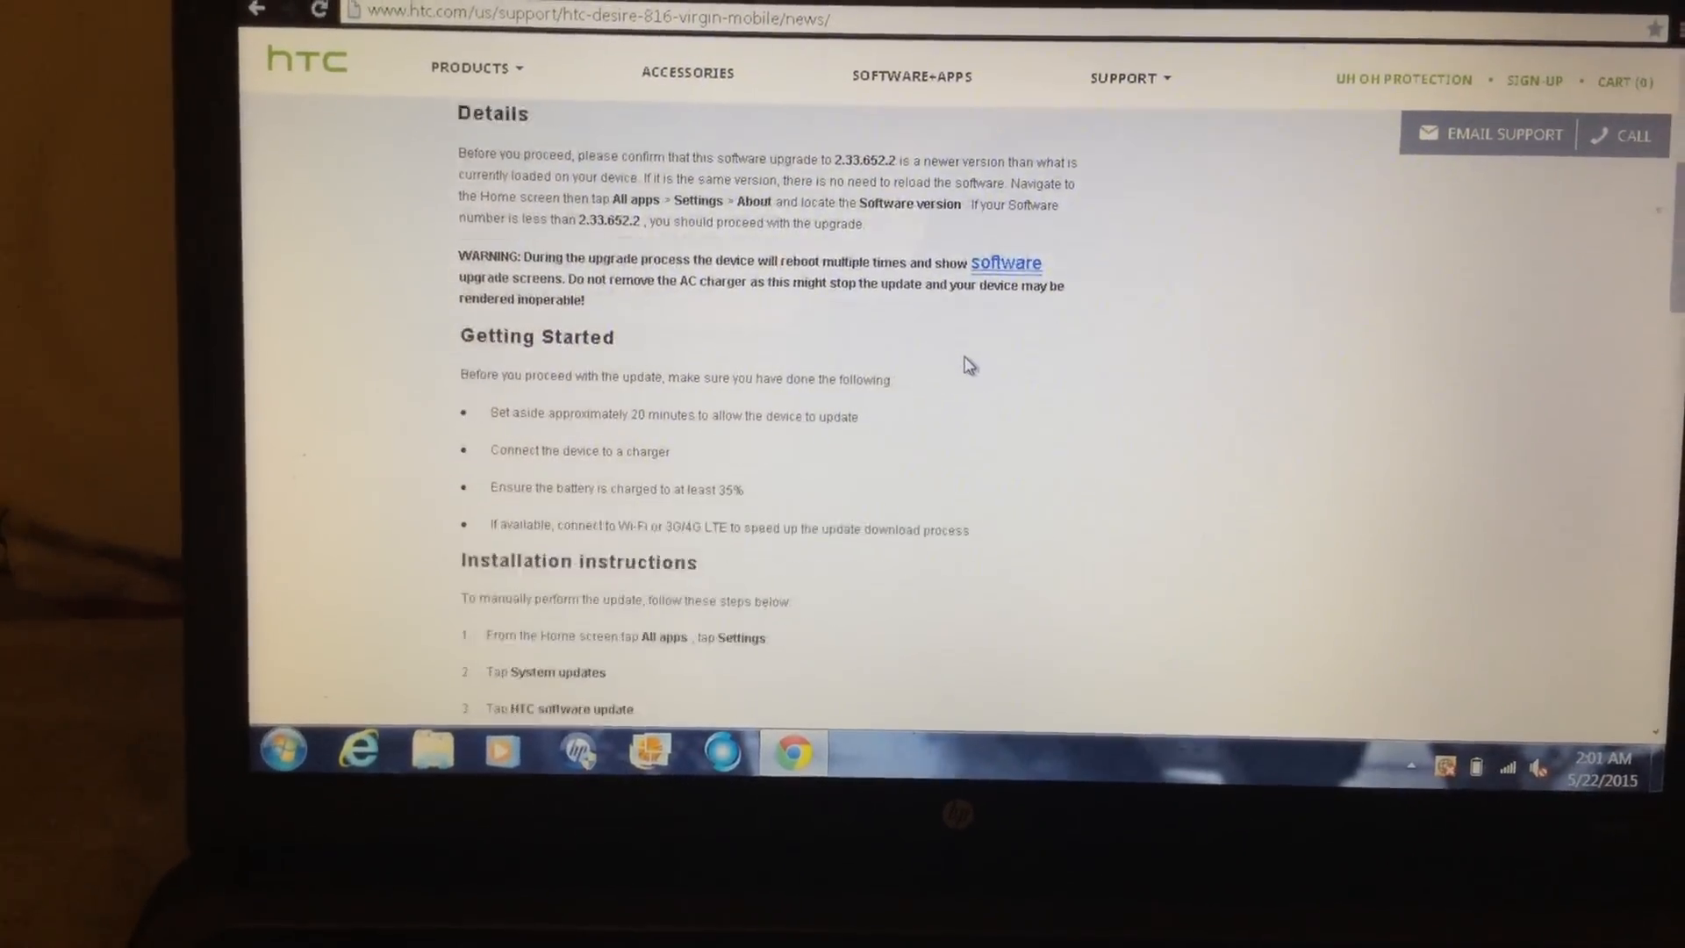
pyautogui.scroll(-3)
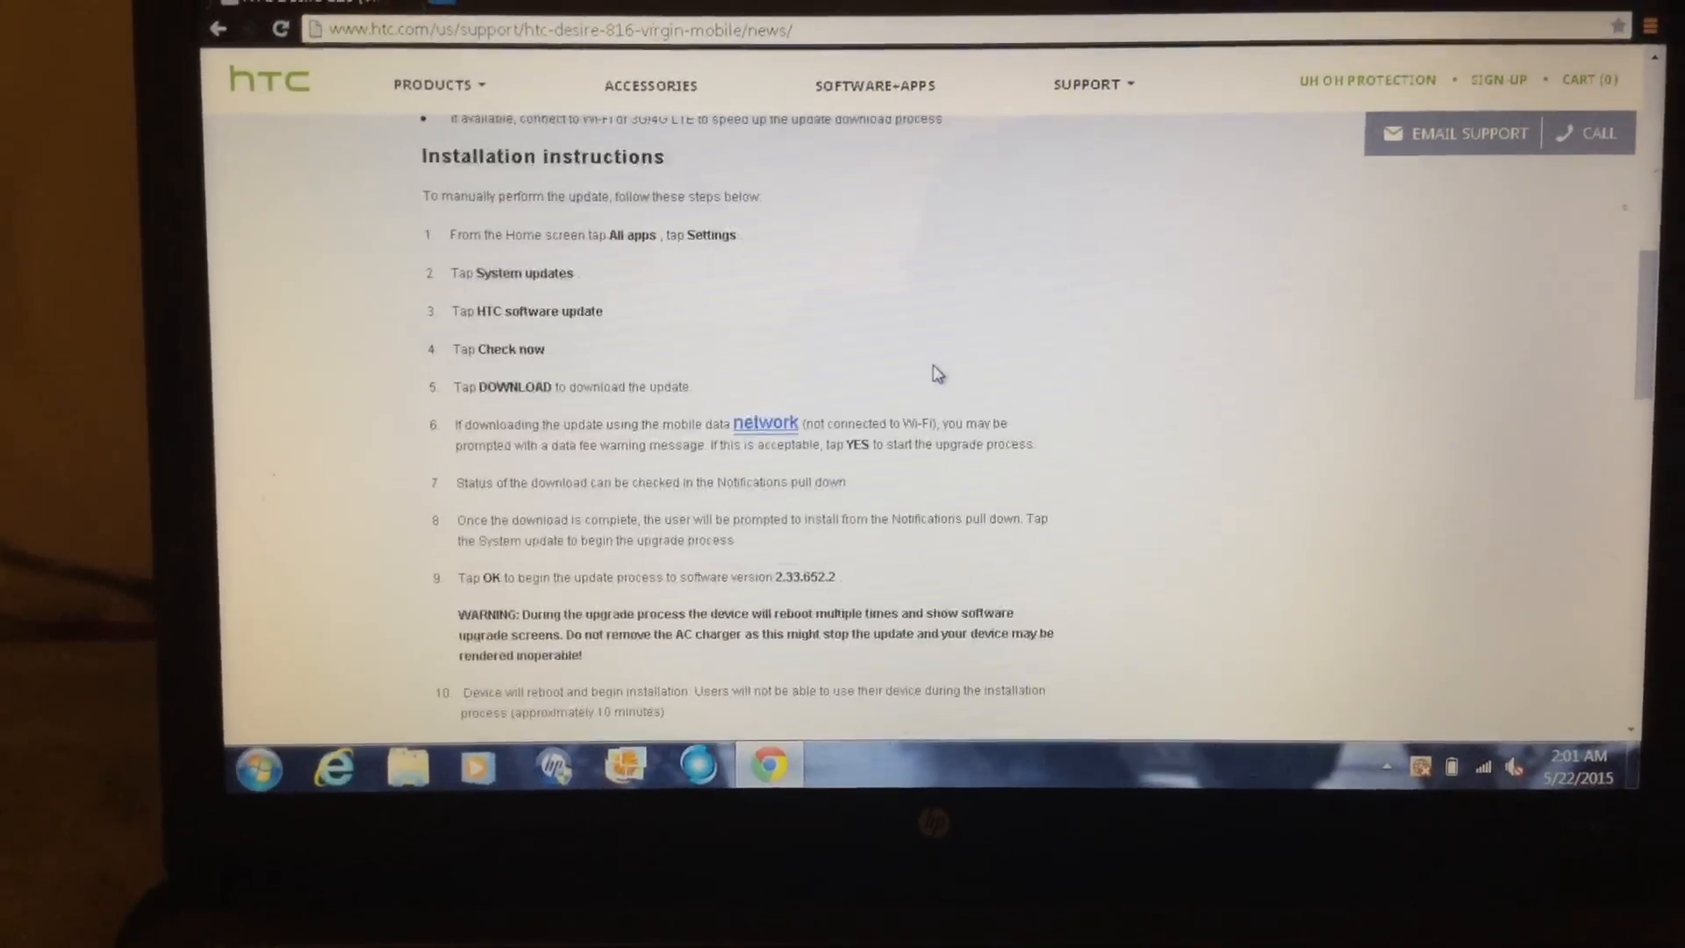
pyautogui.scroll(-3)
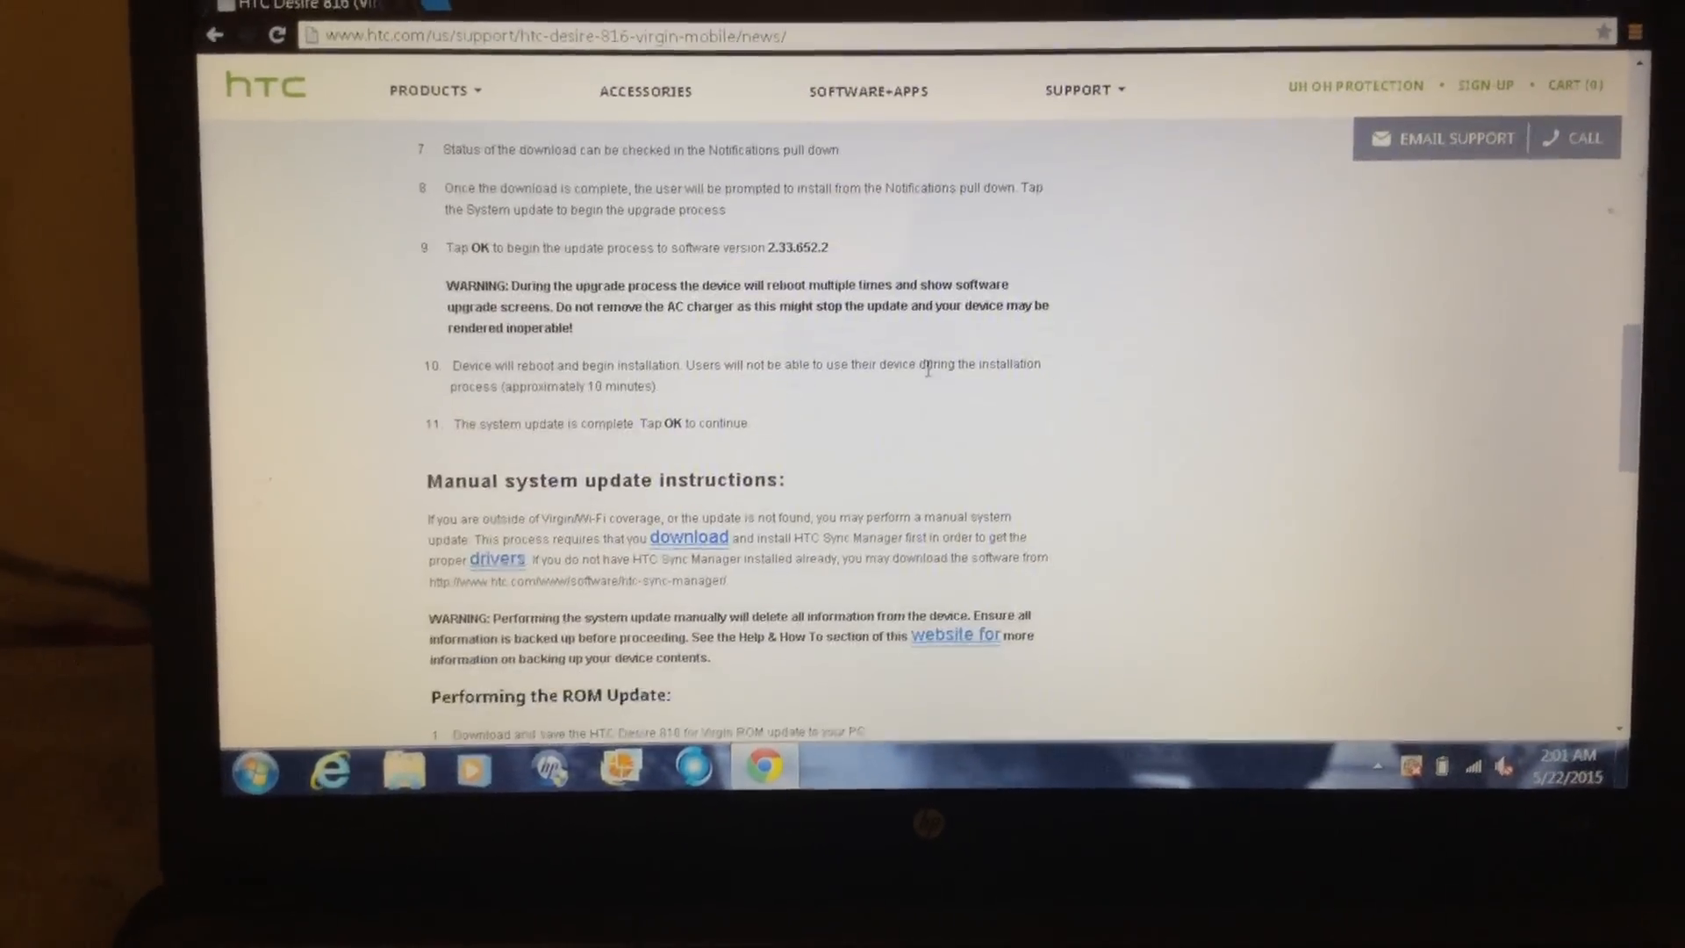
pyautogui.scroll(-3)
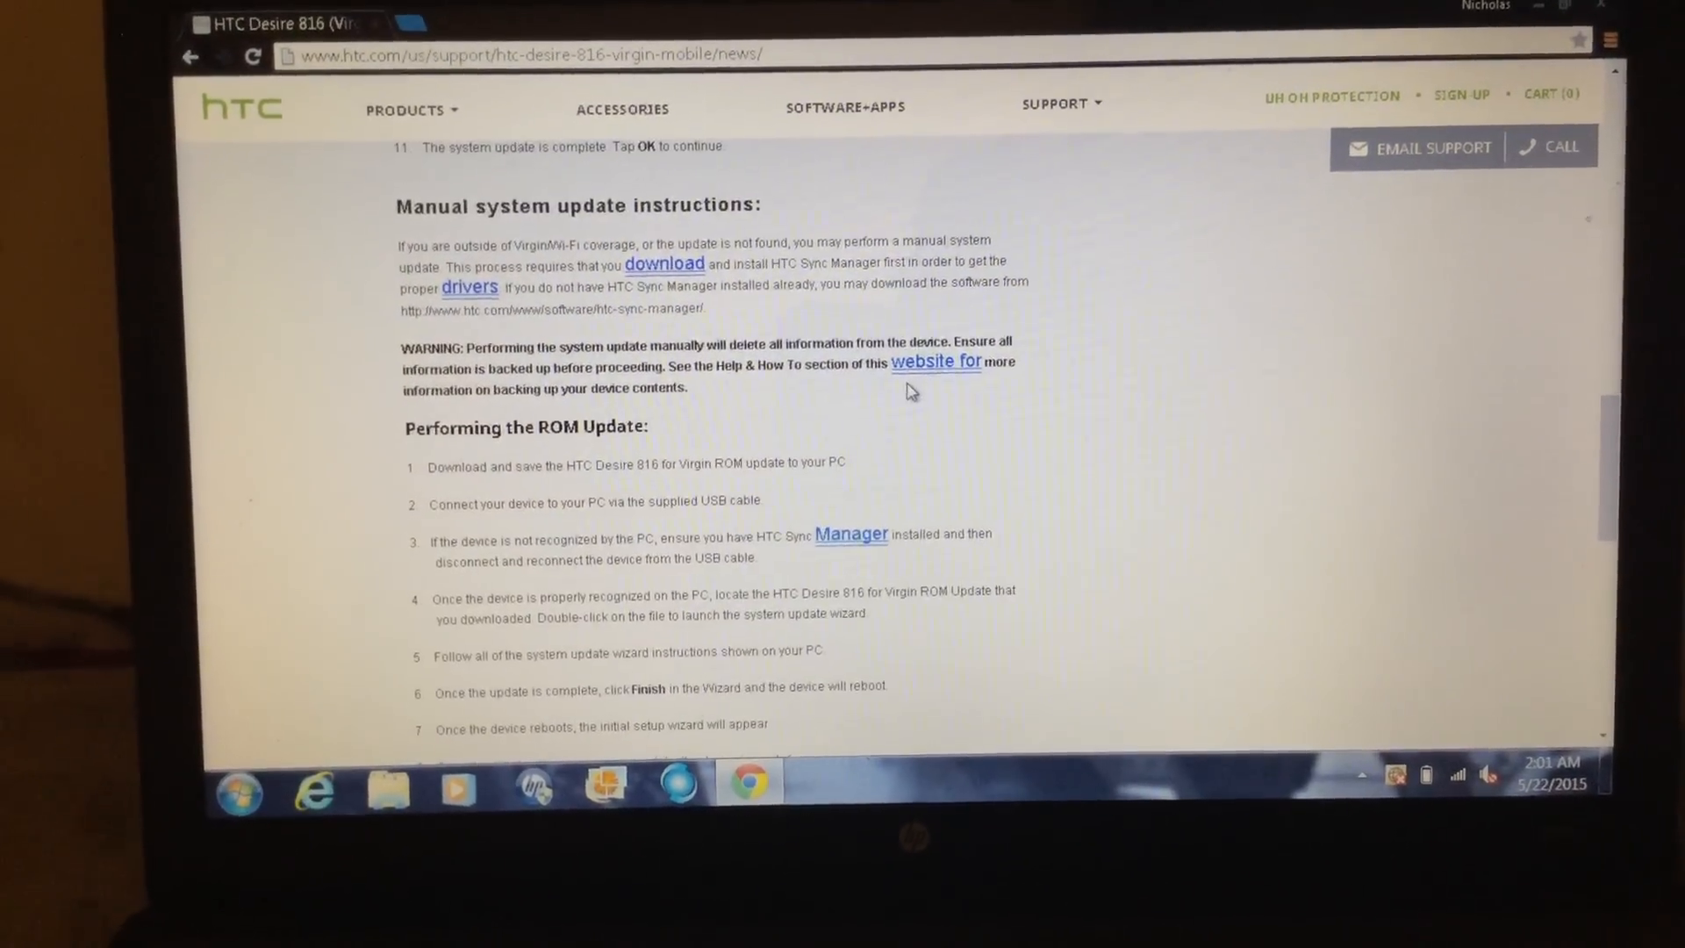
pyautogui.scroll(-3)
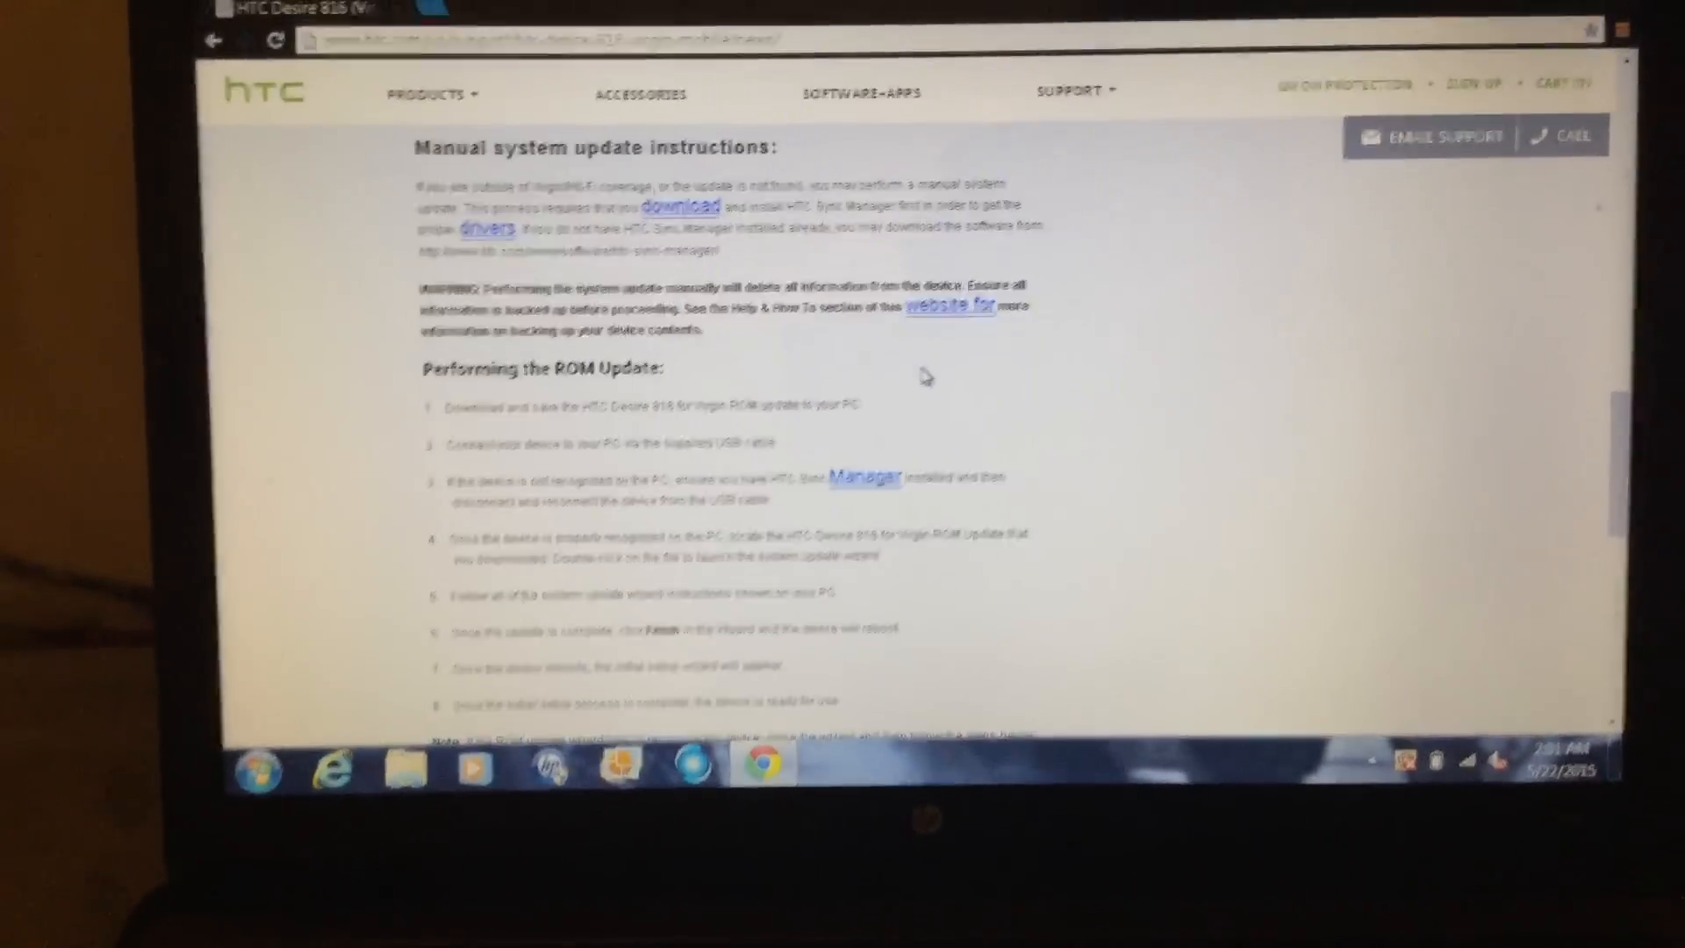
pyautogui.scroll(-3)
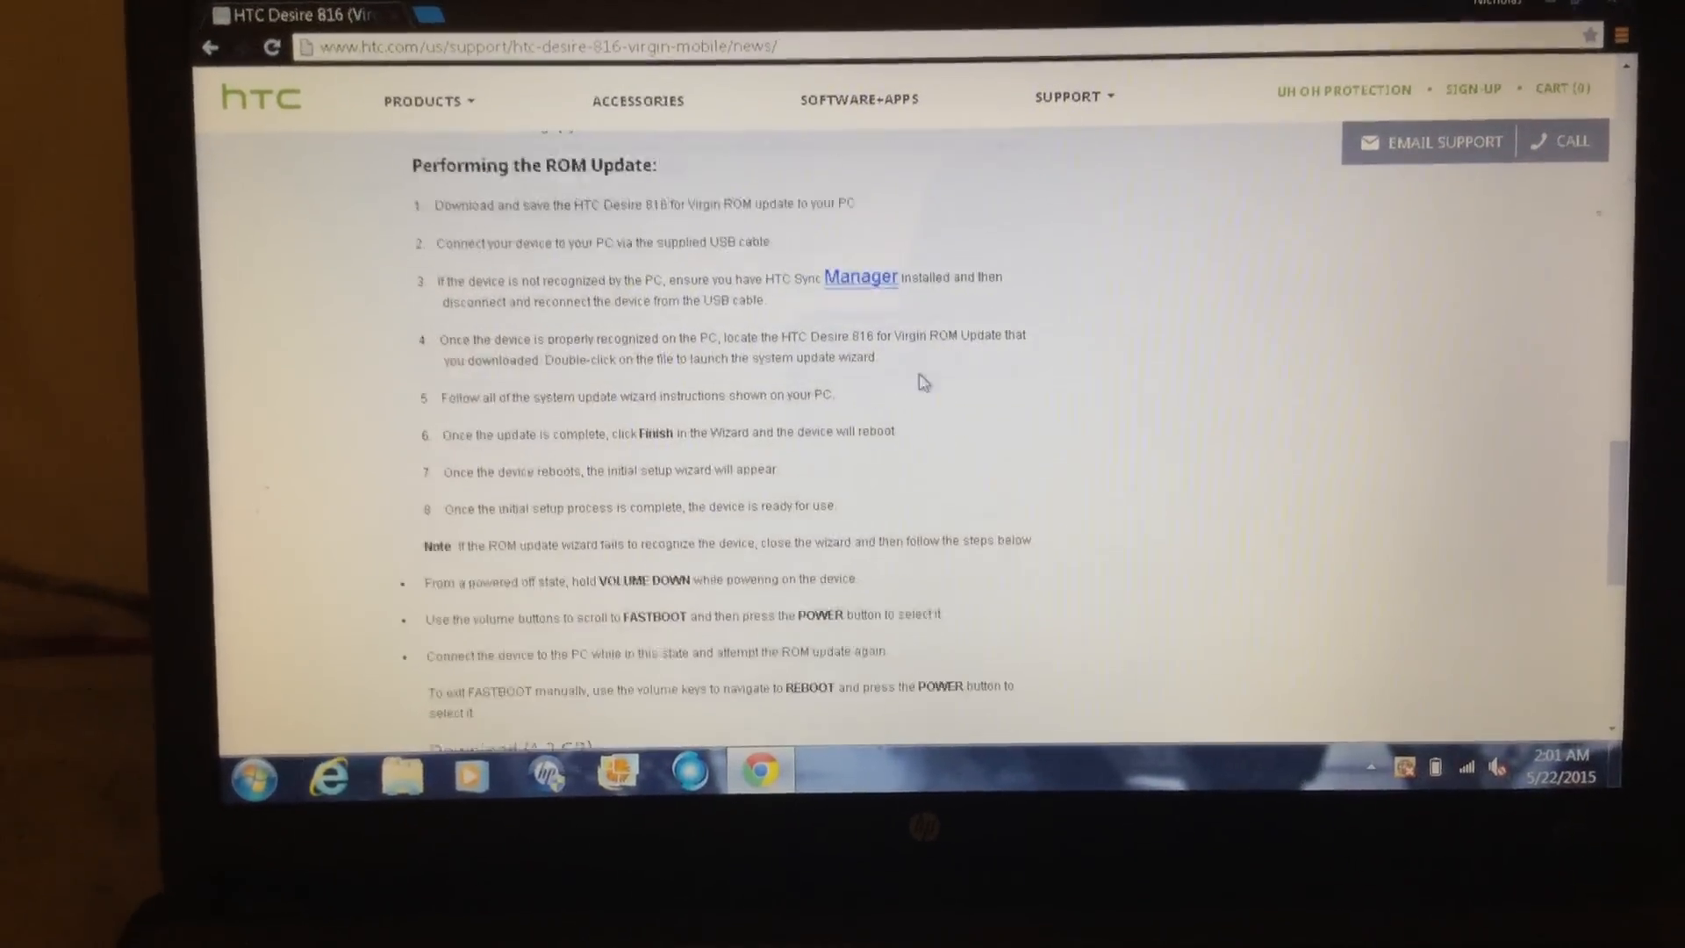